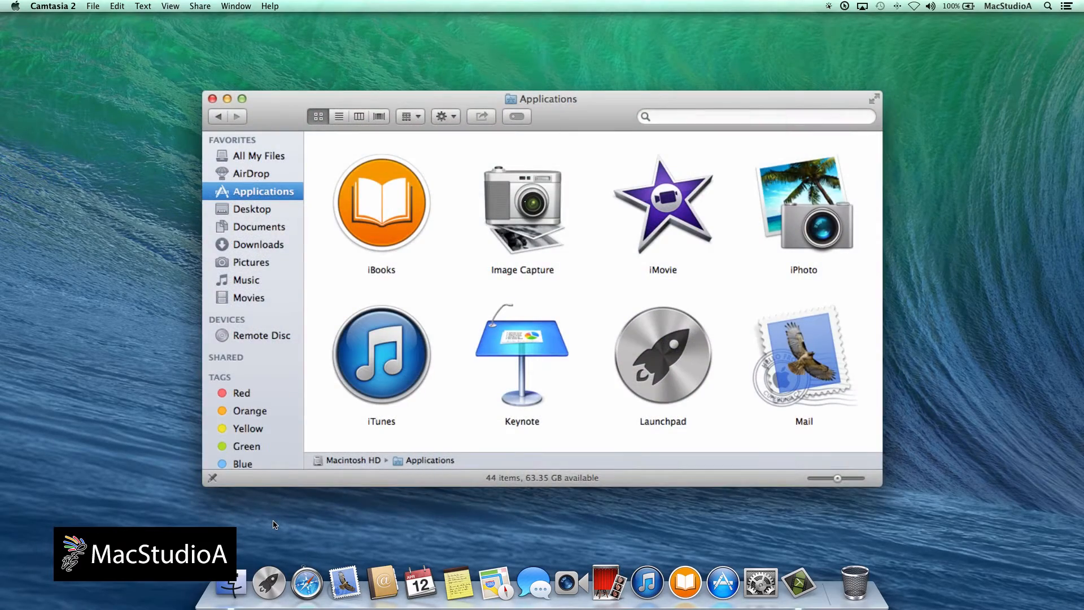
Launch Image Capture from the Other folder in Launchpad.
click(270, 581)
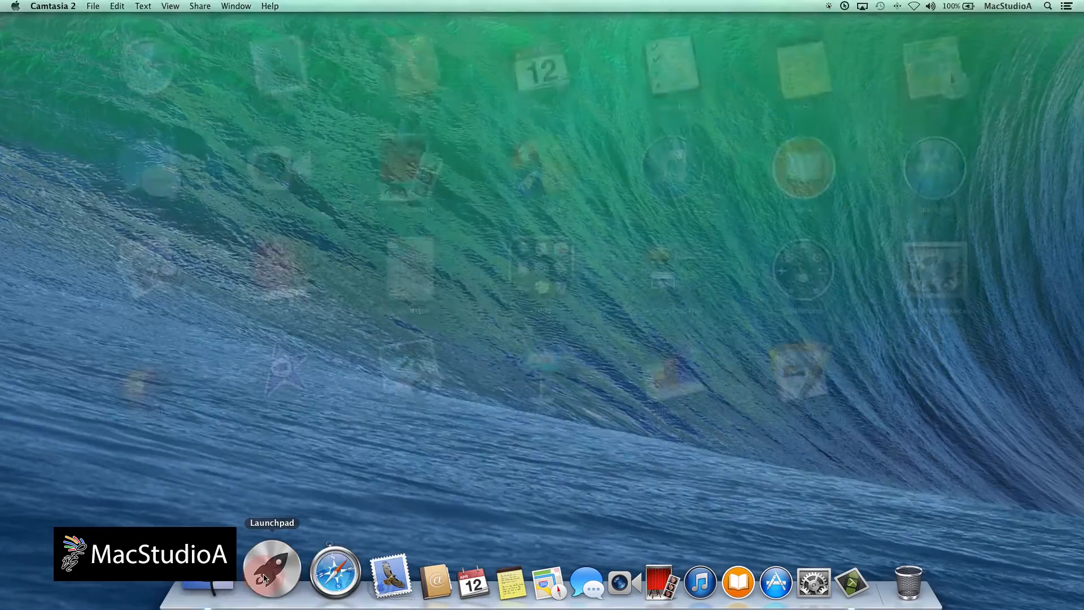
click(270, 571)
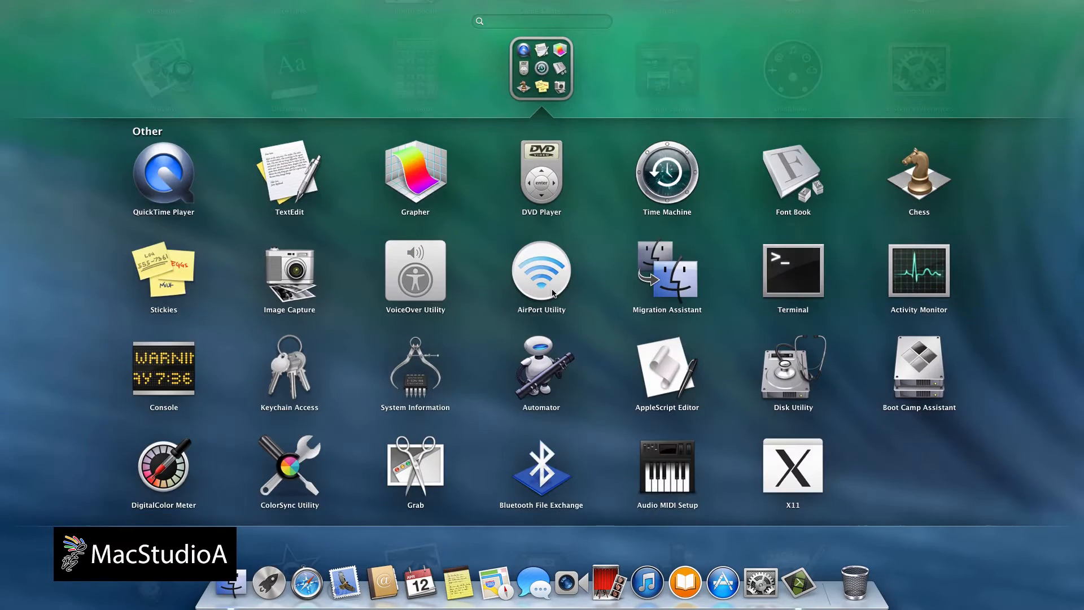
click(289, 270)
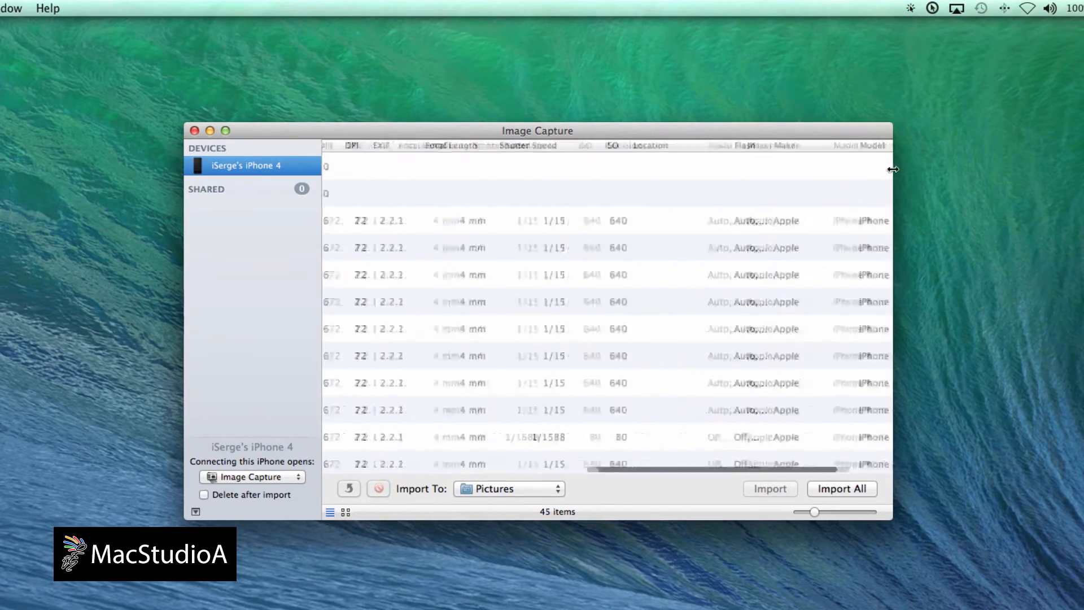
Open the Import To menu to choose a different destination for the iPhone's photos.
click(509, 490)
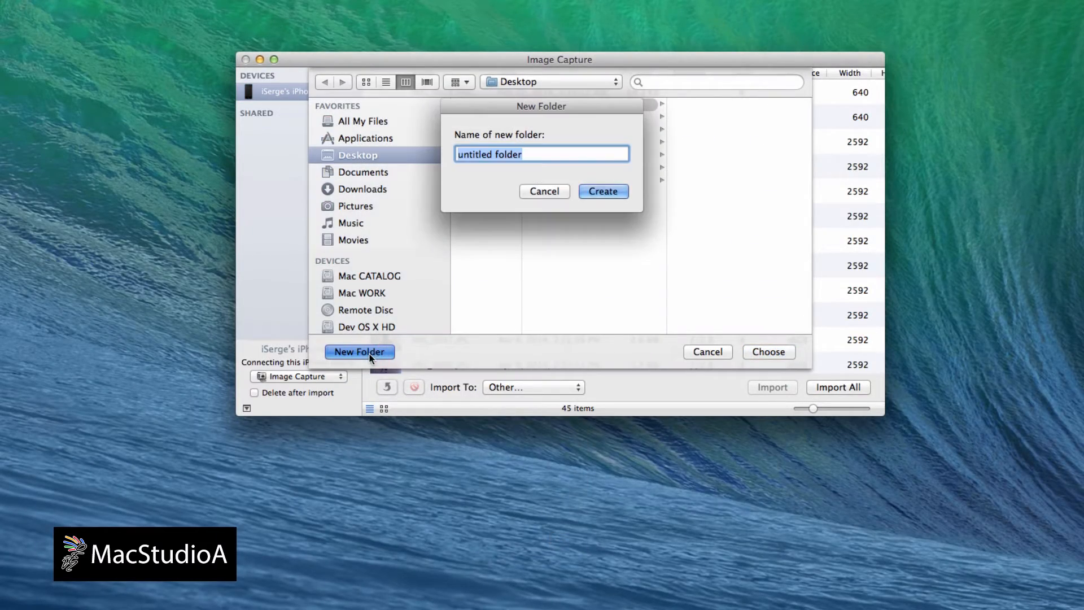
Create a PICS TO SEND folder as the import destination and enlarge the thumbnails.
click(602, 191)
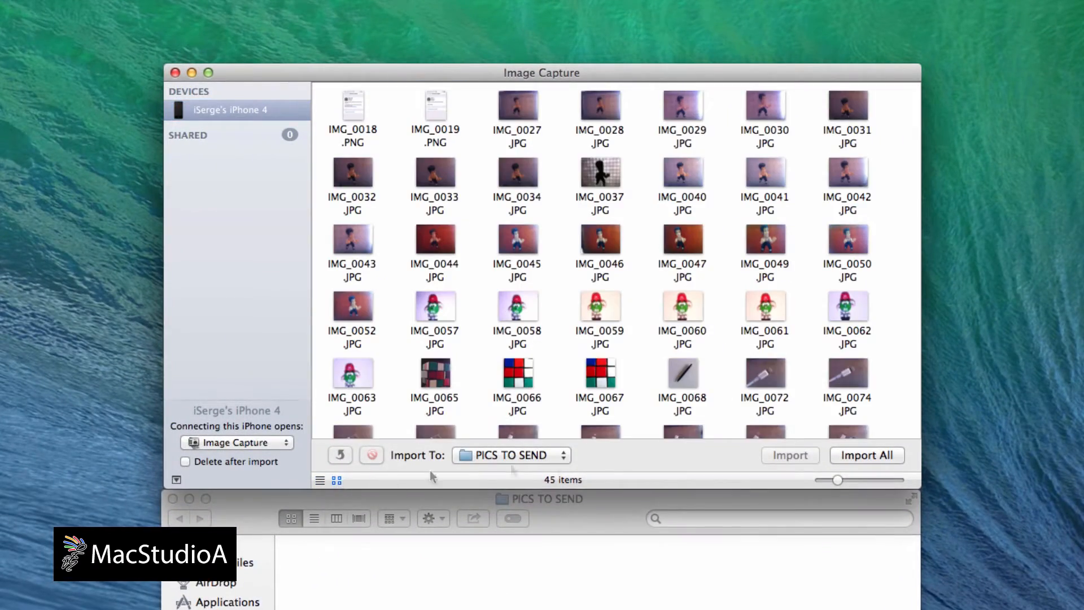
drag(837, 480, 871, 481)
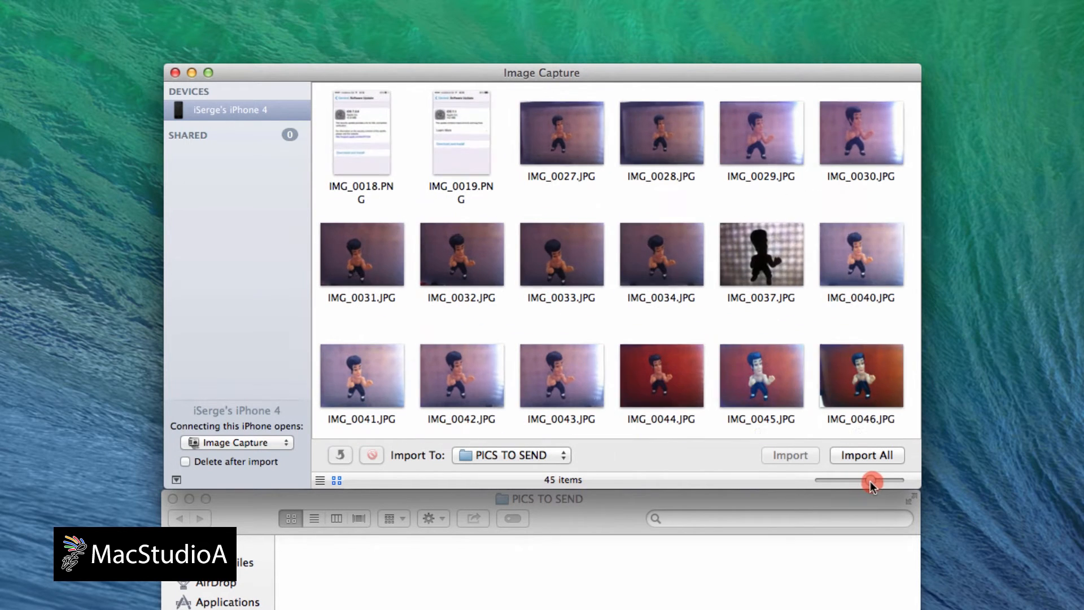
drag(871, 480, 870, 480)
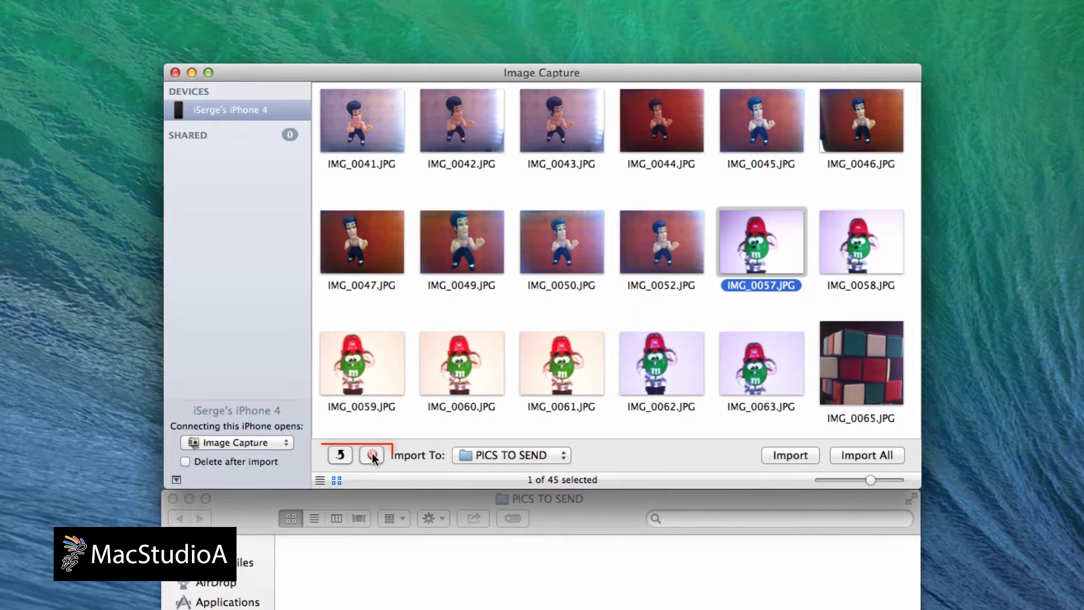
Delete IMG_0057 from the iPhone and select IMG_0058 and another photo.
click(372, 455)
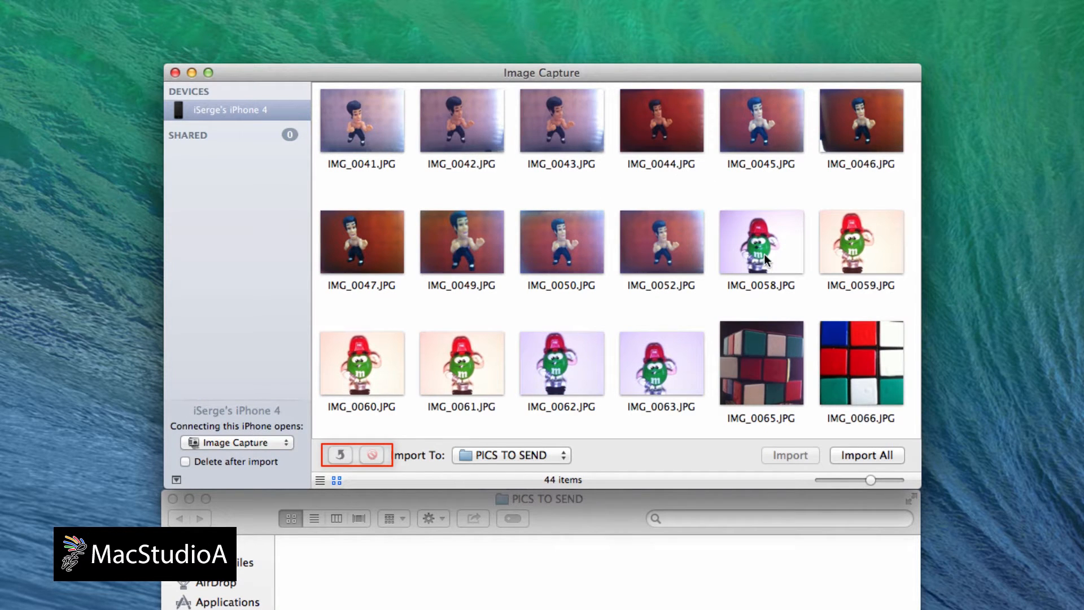
click(761, 241)
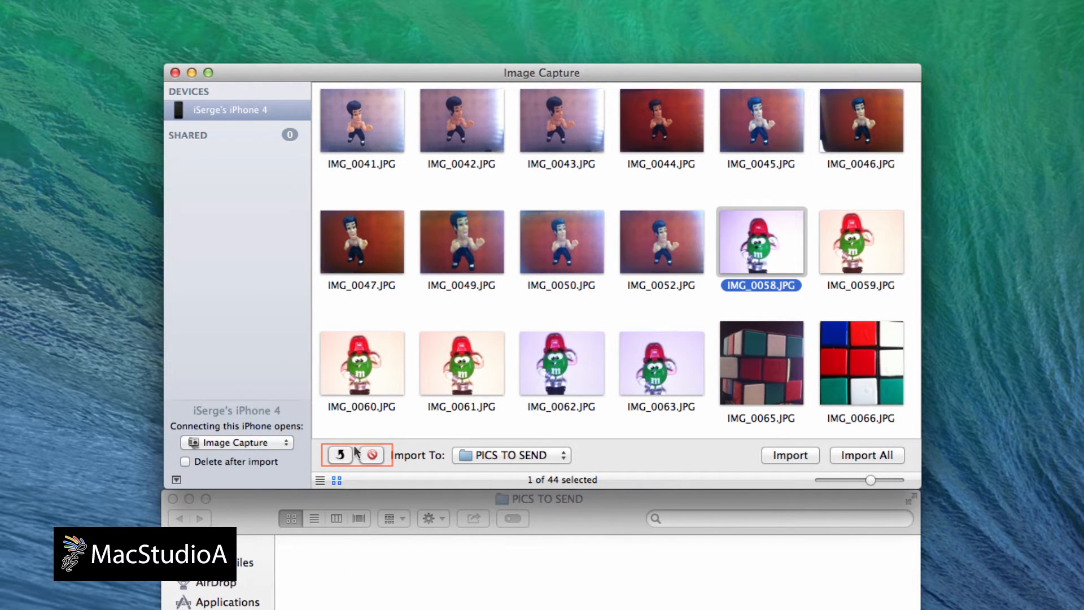
click(462, 241)
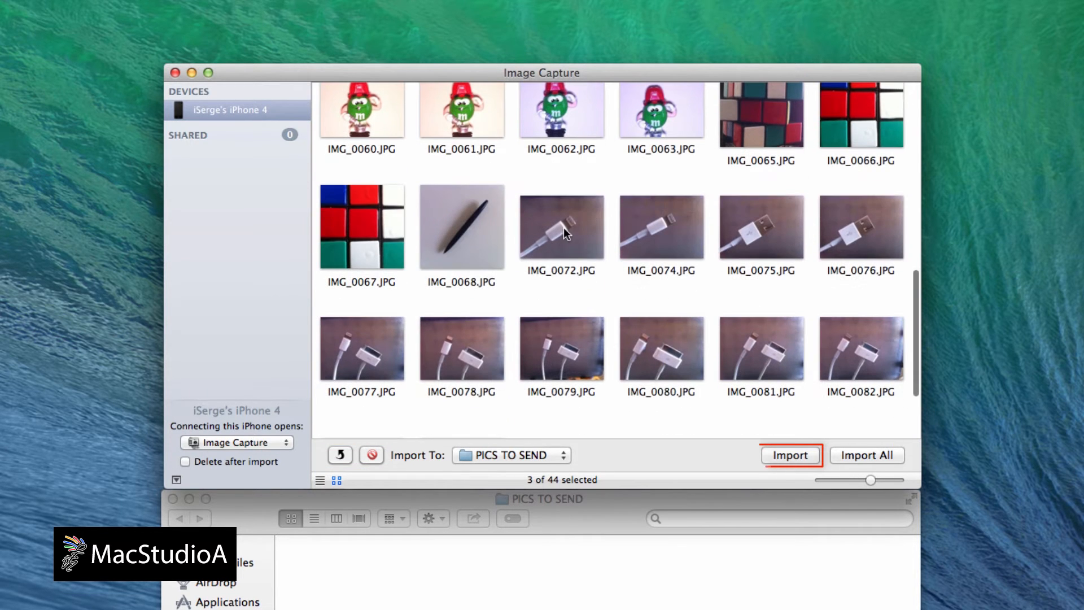
Add more photos to the selection and import them into PICS TO SEND.
click(861, 349)
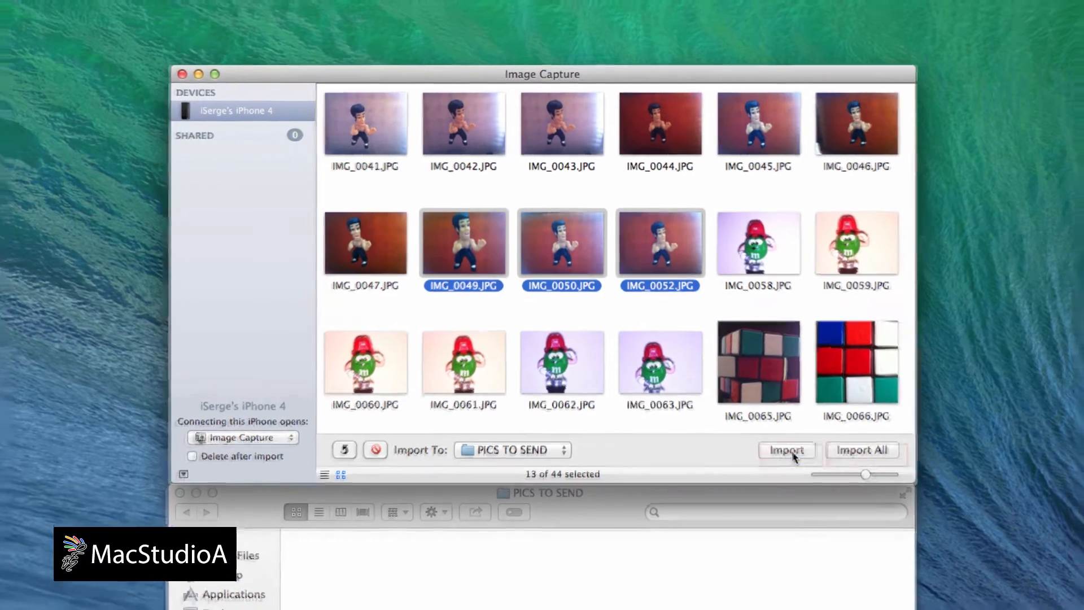
click(786, 450)
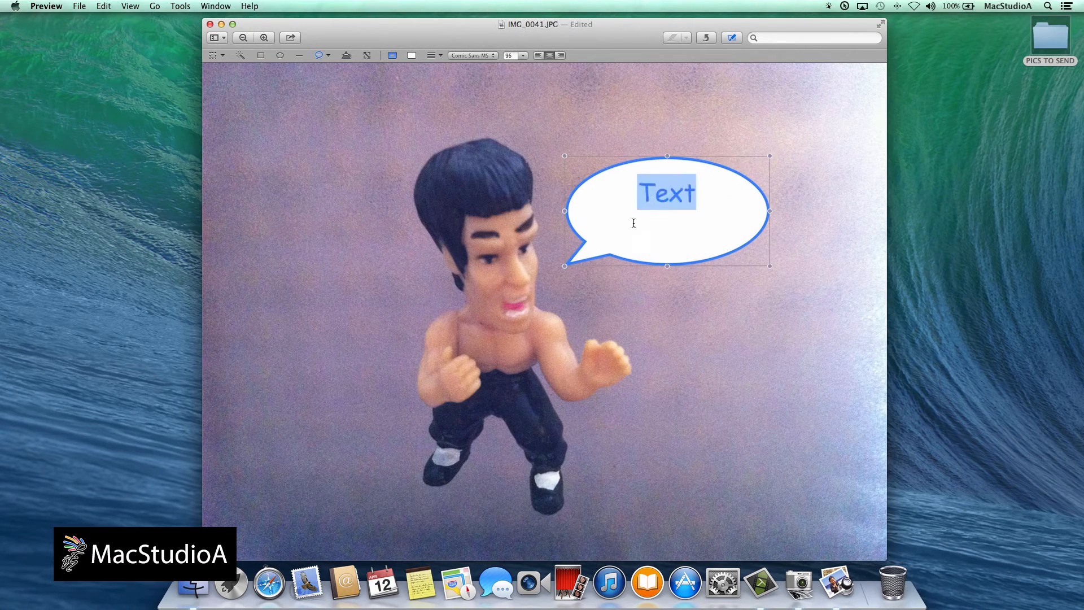
Open and dismiss Preview's Adjust Size dialog for the captioned IMG_0041.
click(180, 6)
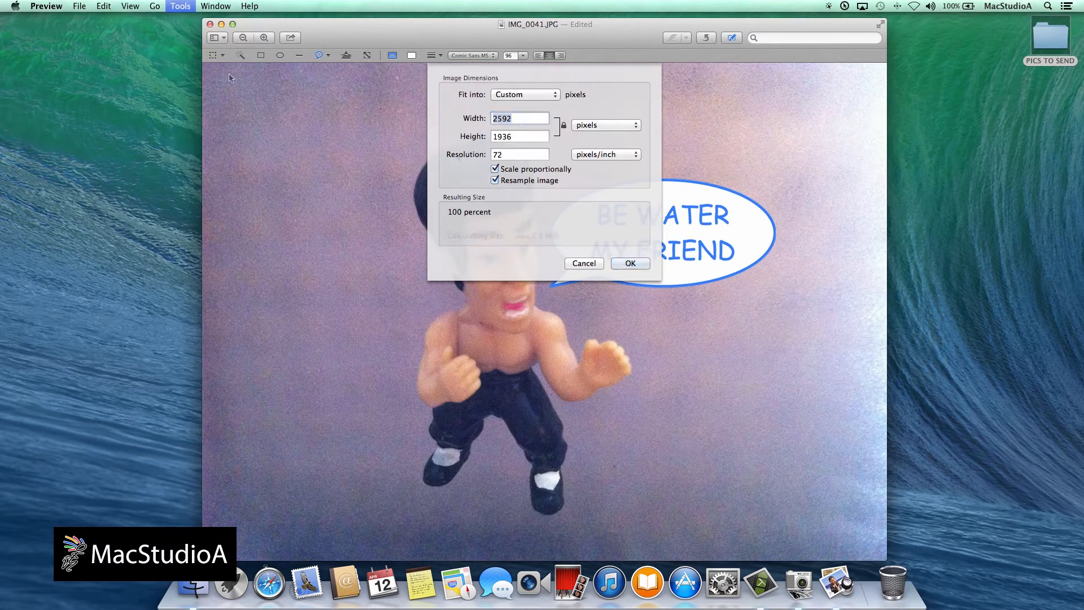
click(278, 16)
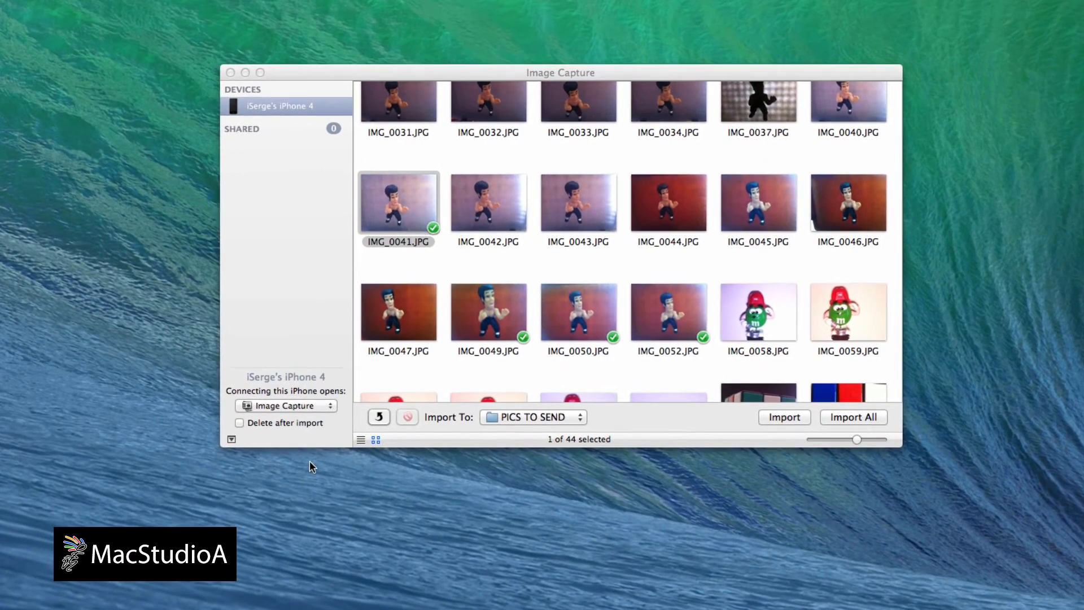
click(284, 406)
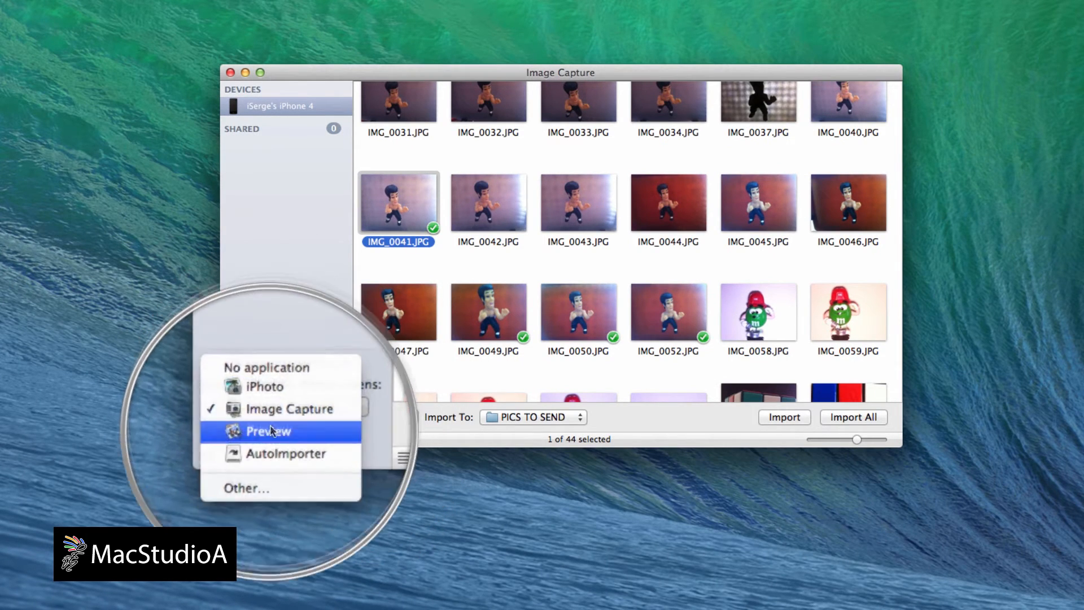
mouse_move(280, 407)
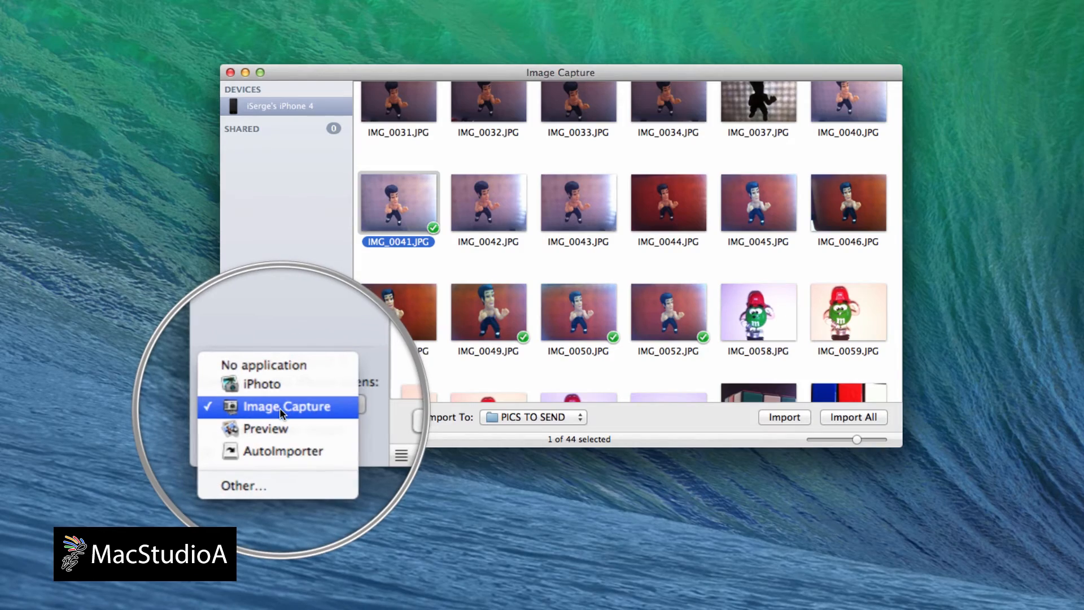
click(286, 406)
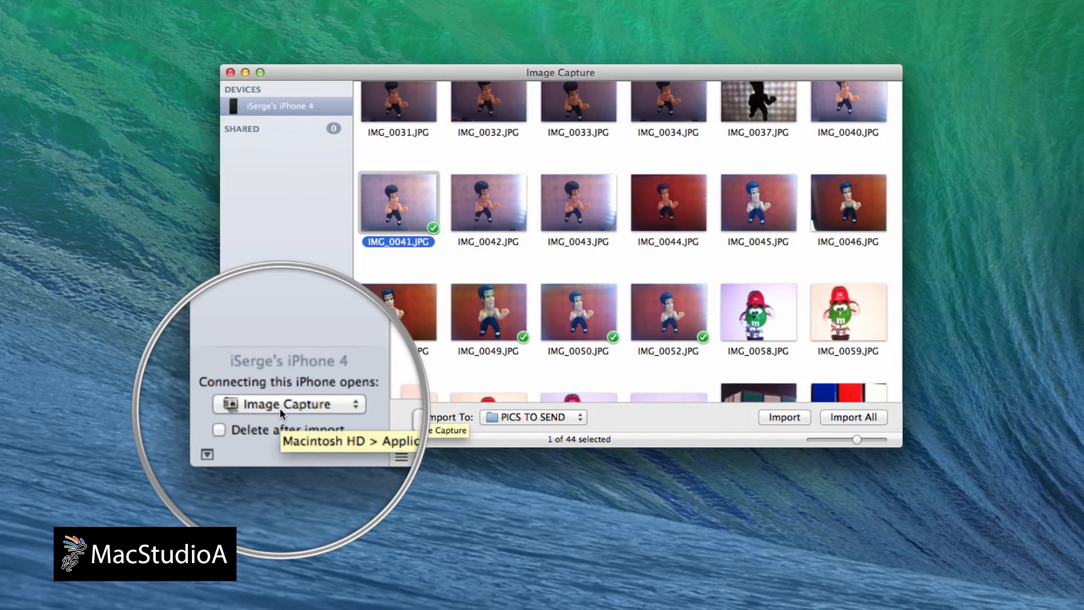